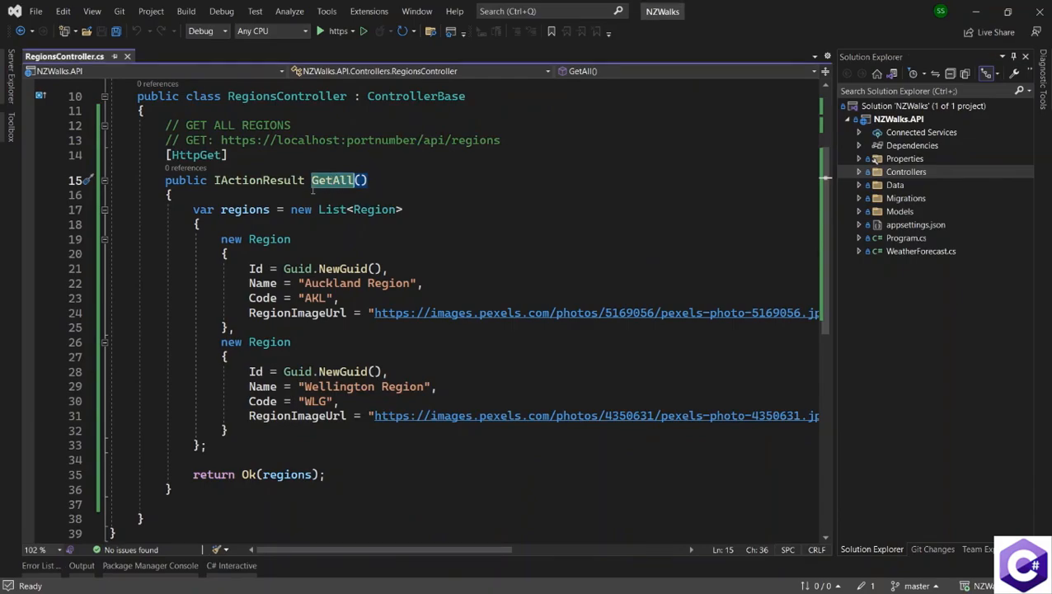
Step: Remove the hardcoded Auckland and Wellington List<Region> from GetAll, keeping return Ok(regions)
left_click_drag(193, 209, 200, 461)
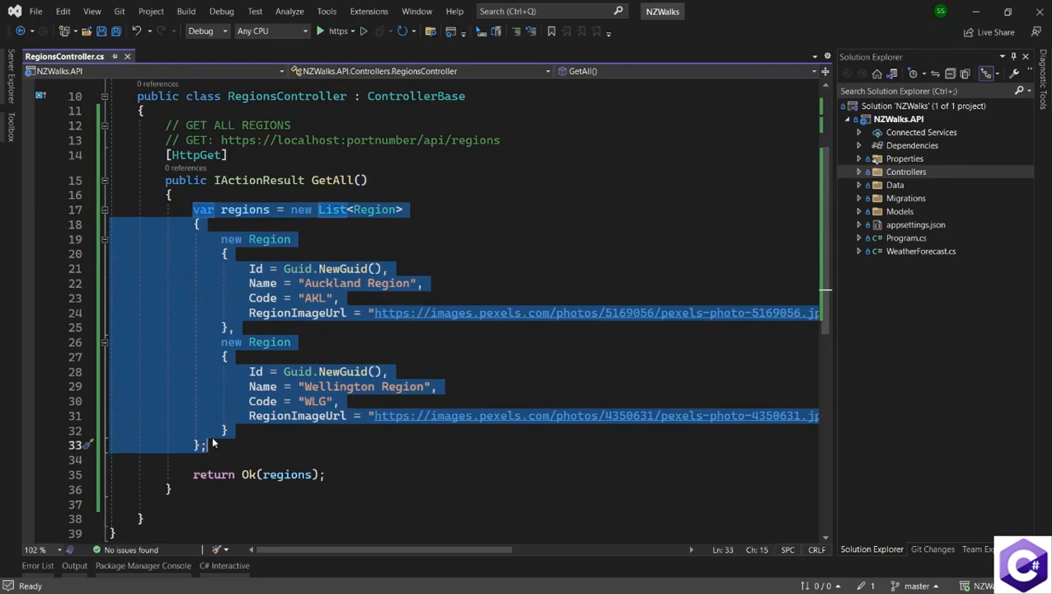
key("Delete")
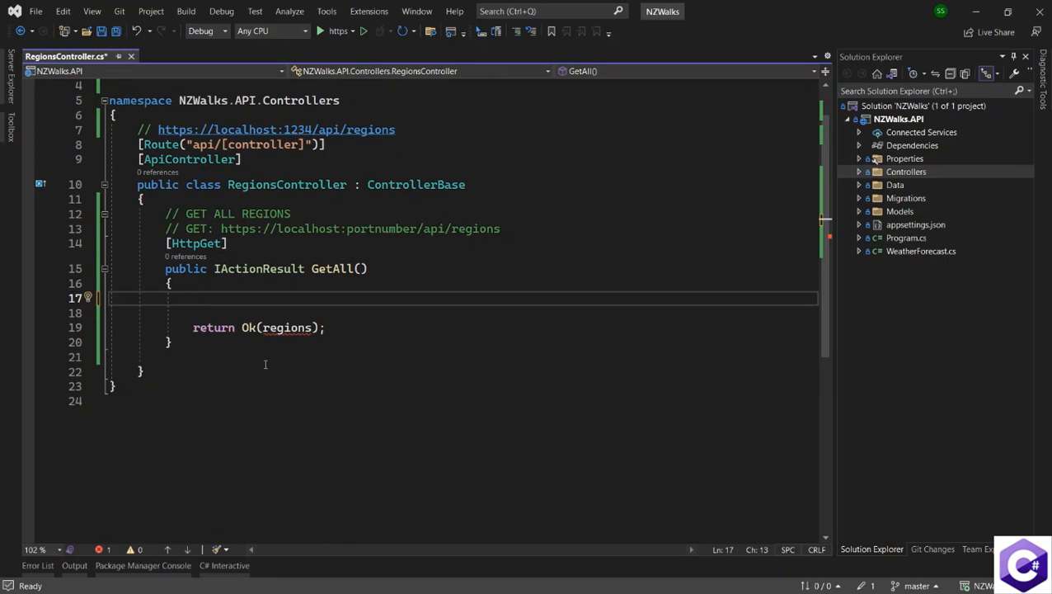
left_click(194, 297)
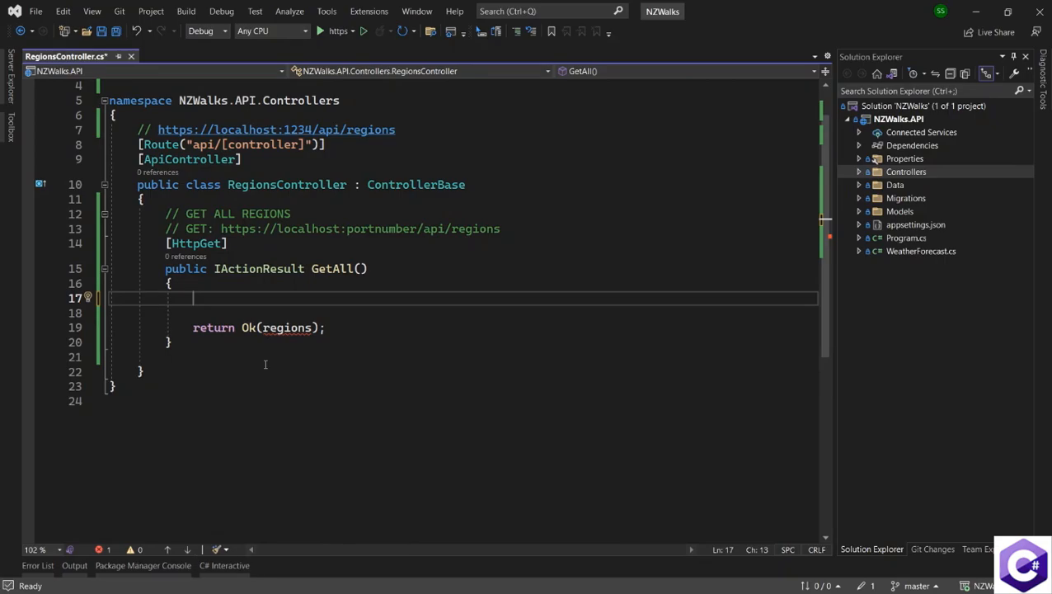
mouse_move(898, 242)
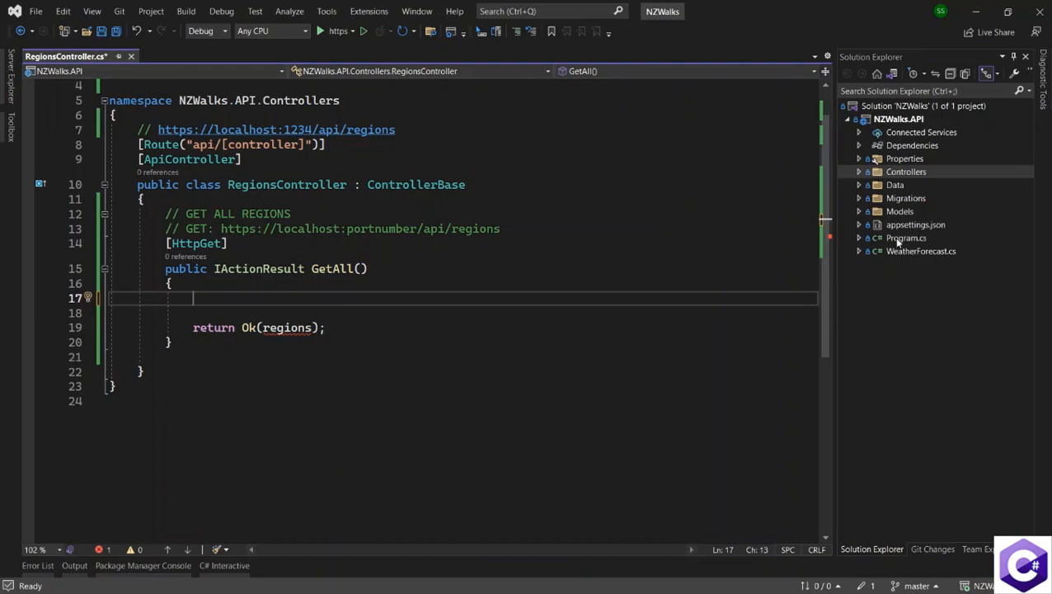
Step: Check the NZWalksDbContext registration in Program.cs, then return to RegionsController.cs
left_click(905, 238)
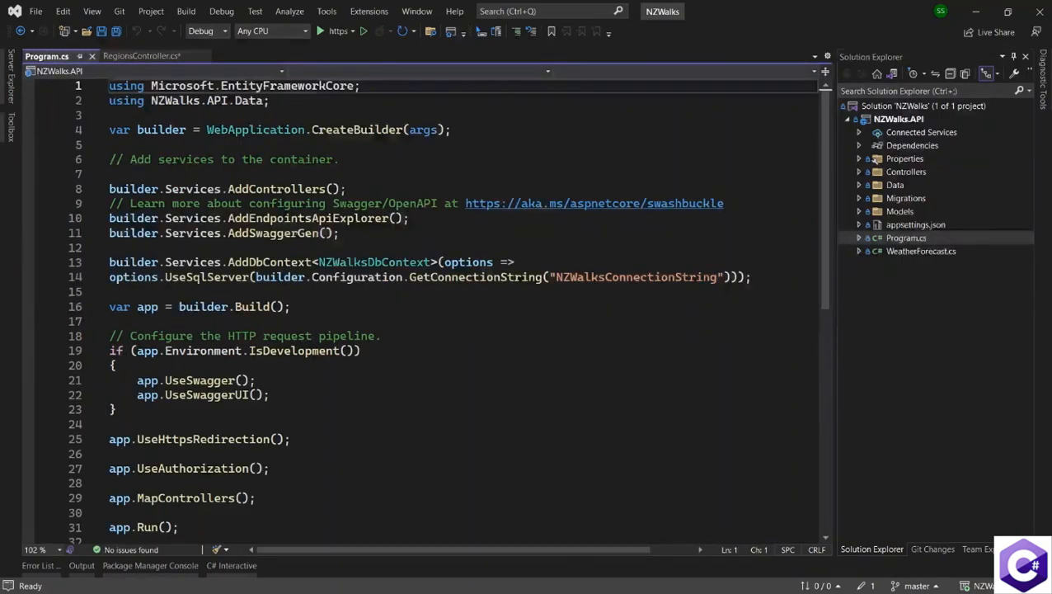
double_click(375, 261)
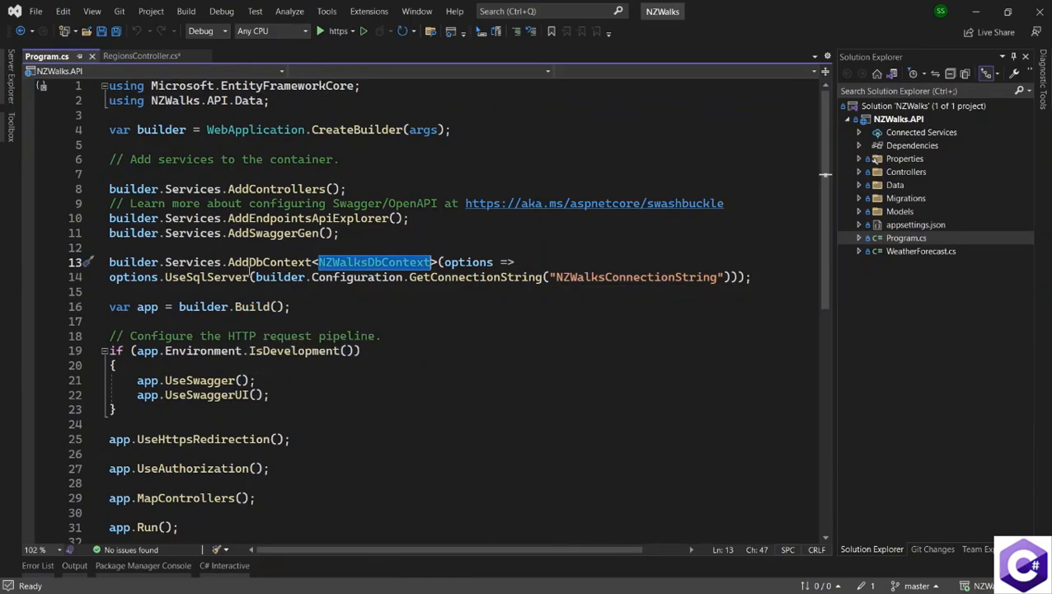
left_click(142, 56)
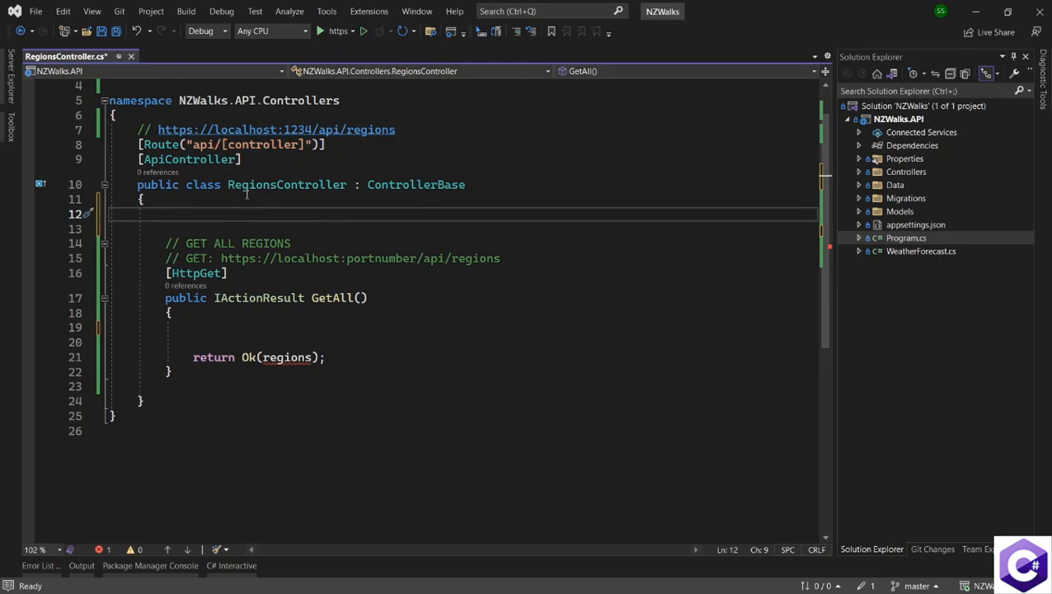
Step: Add a RegionsController constructor with an NZWalksDbContext dbContext parameter via the ctor snippet
type("ct")
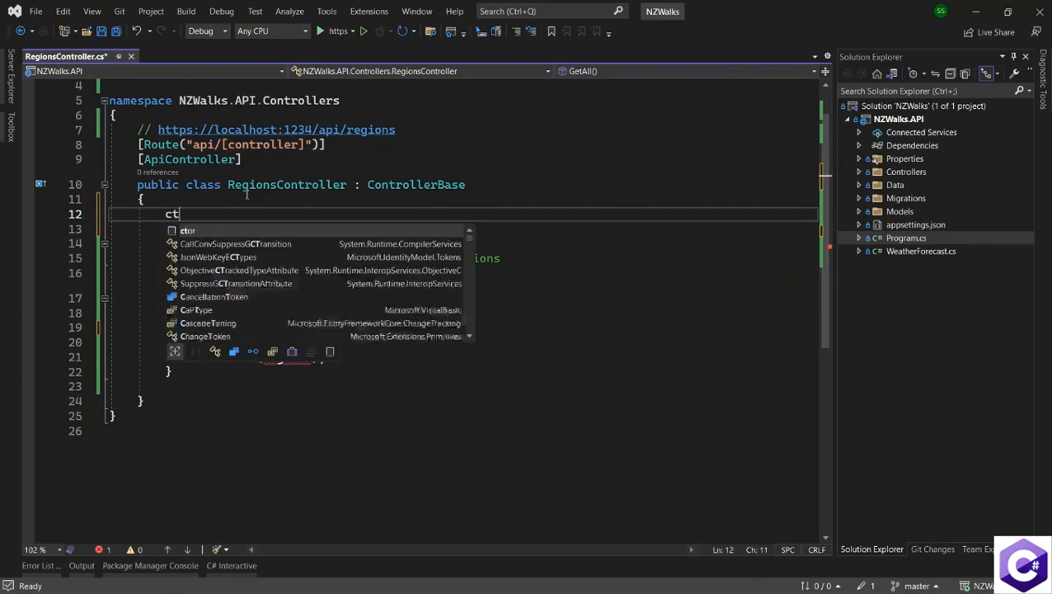
type("or")
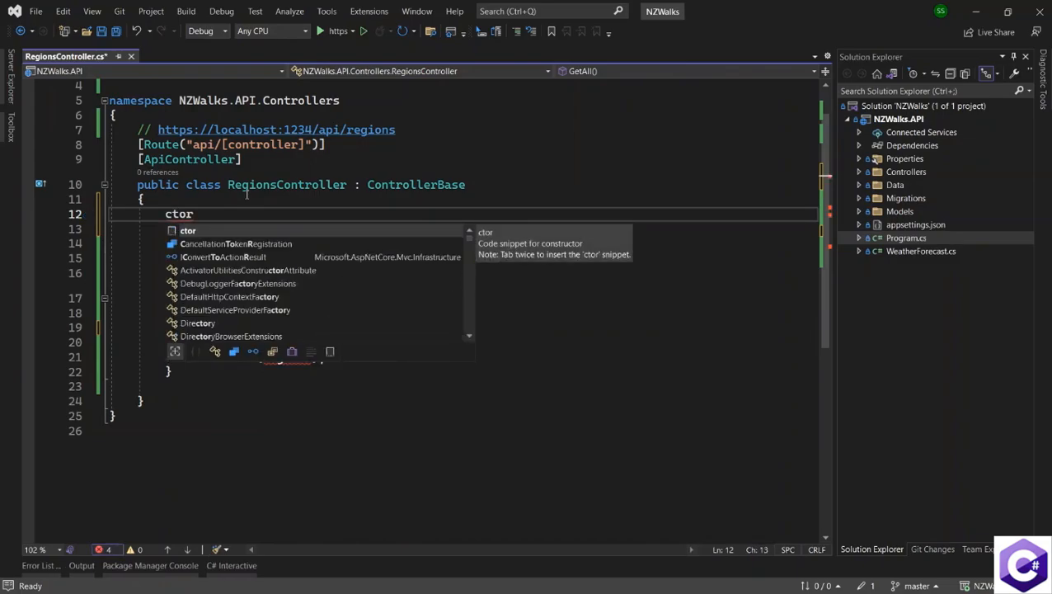
key("Tab")
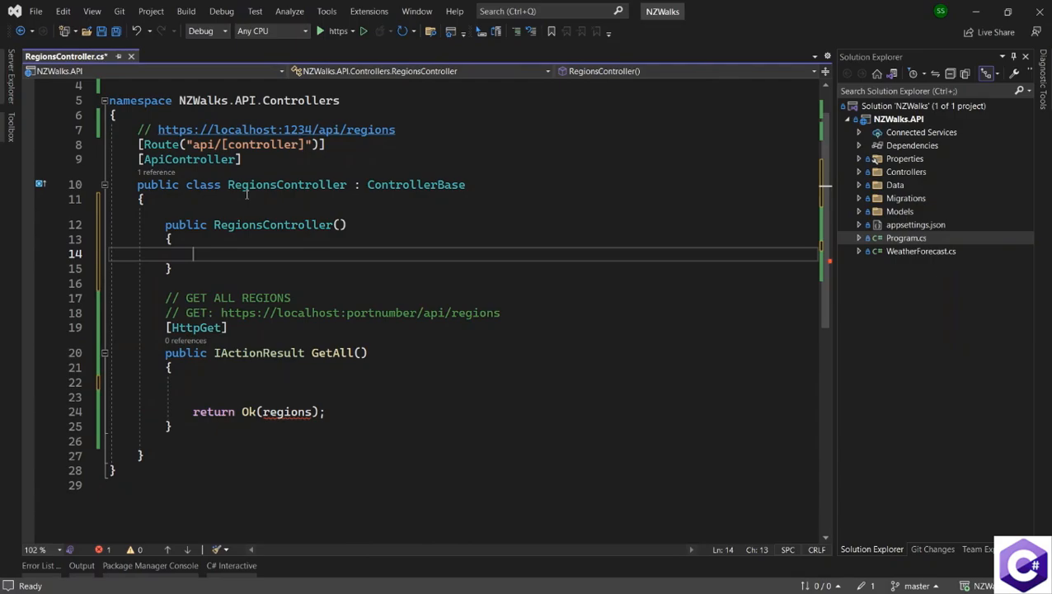
left_click(342, 224)
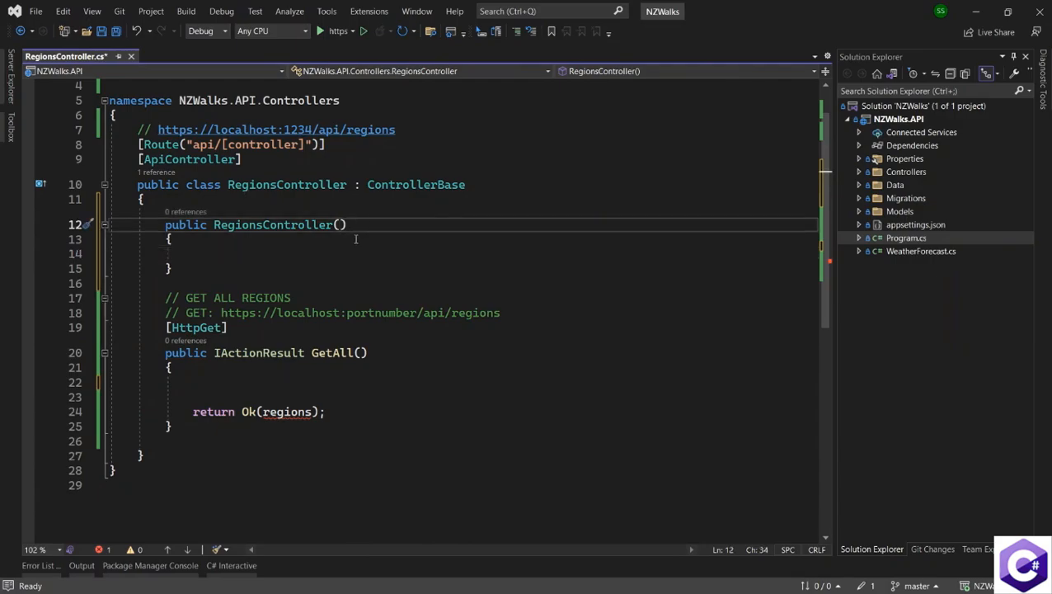
type("NZWalksDbContext")
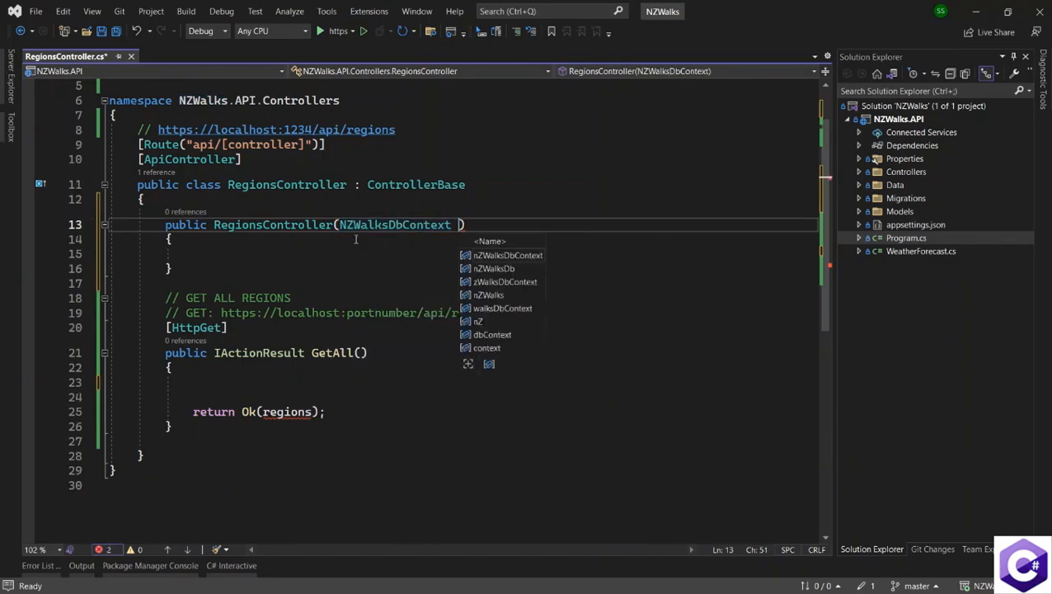
type("dbContext")
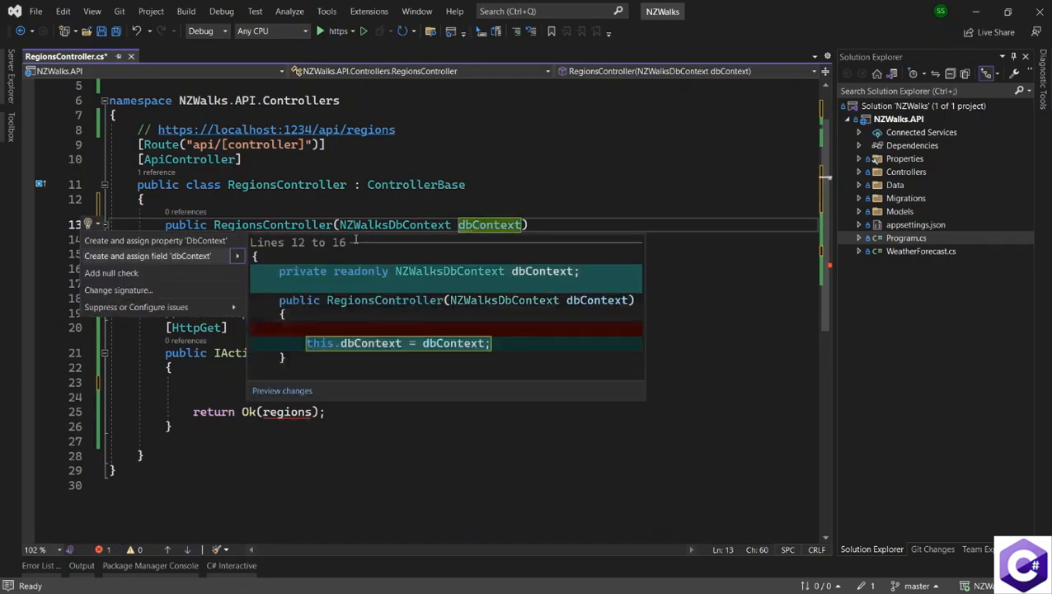
Step: Create and assign a private readonly dbContext field from the constructor parameter
left_click(147, 256)
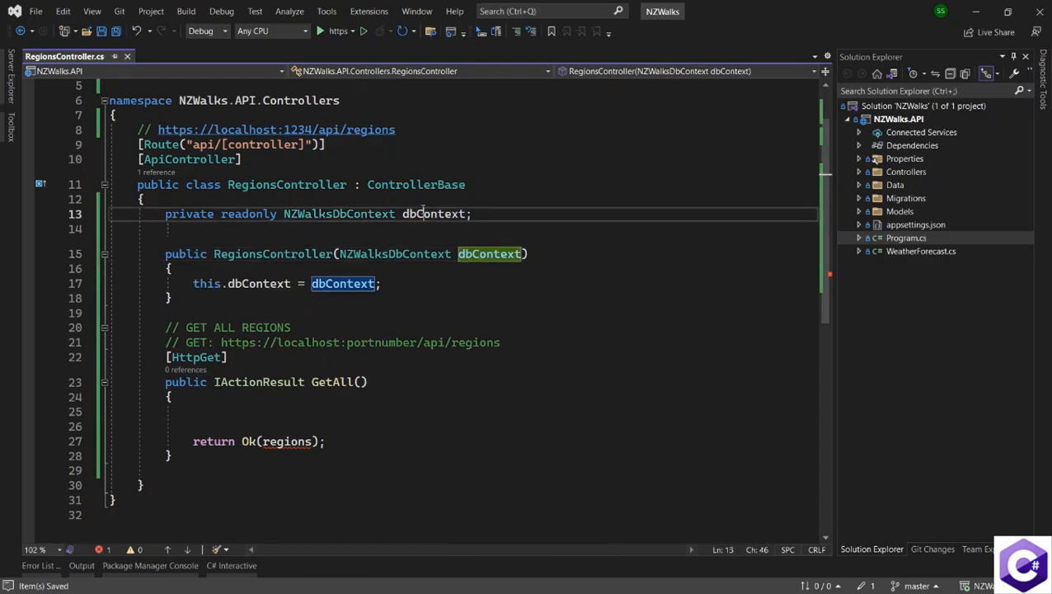
double_click(434, 214)
type("dbContext")
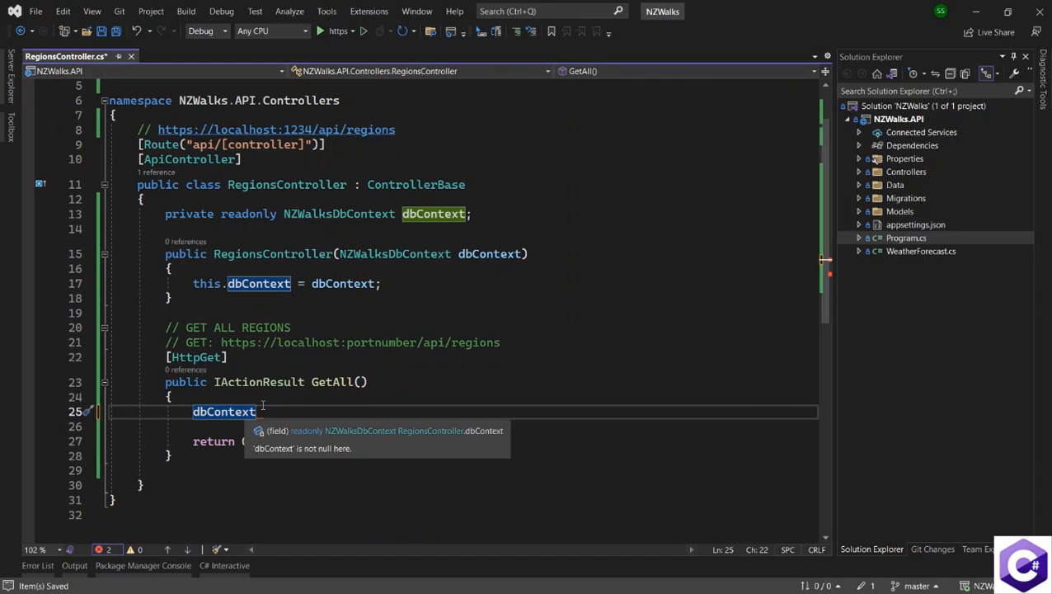
Step: Set var regions = dbContext.Regions.ToList() in GetAll so regions come from the database
type(".")
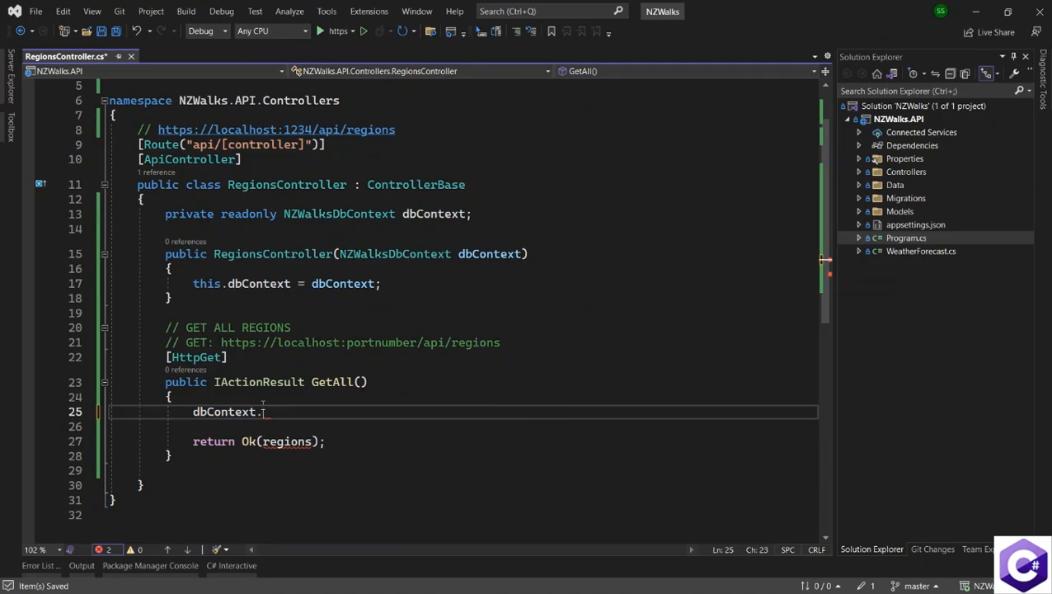
type("Regions")
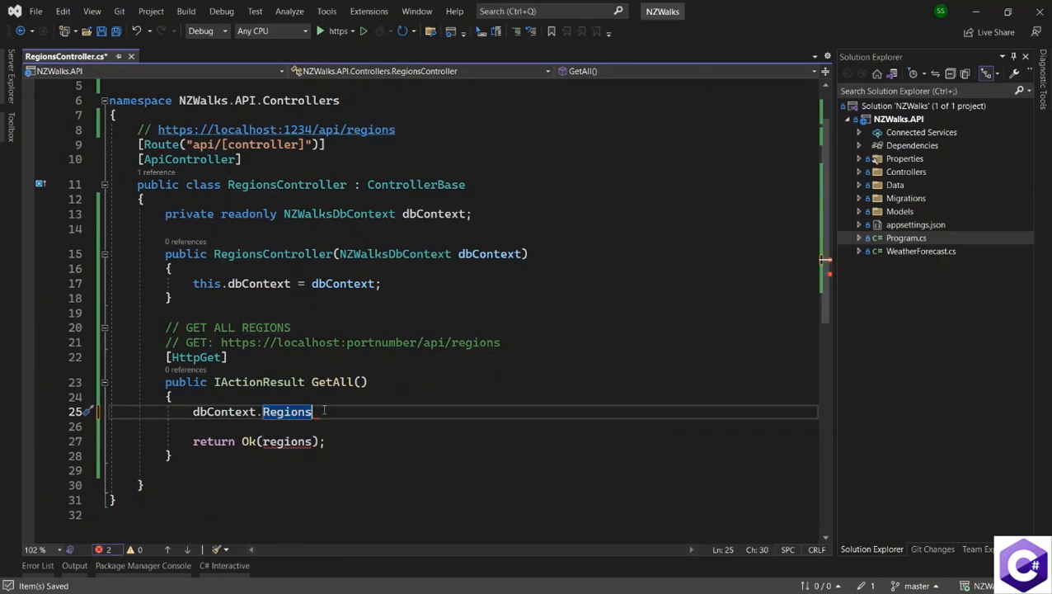
type(".")
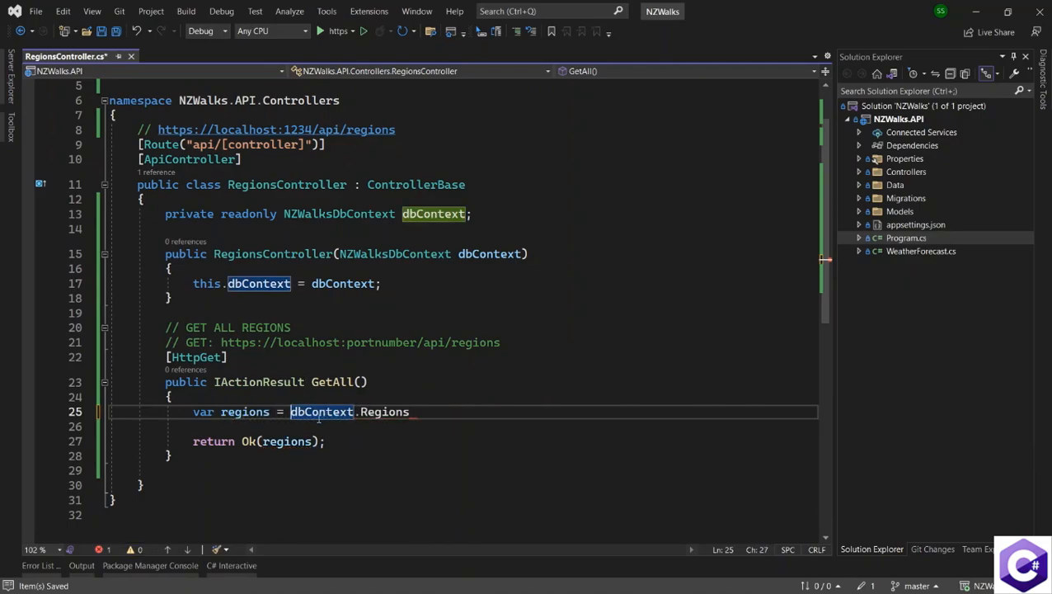
left_click(410, 412)
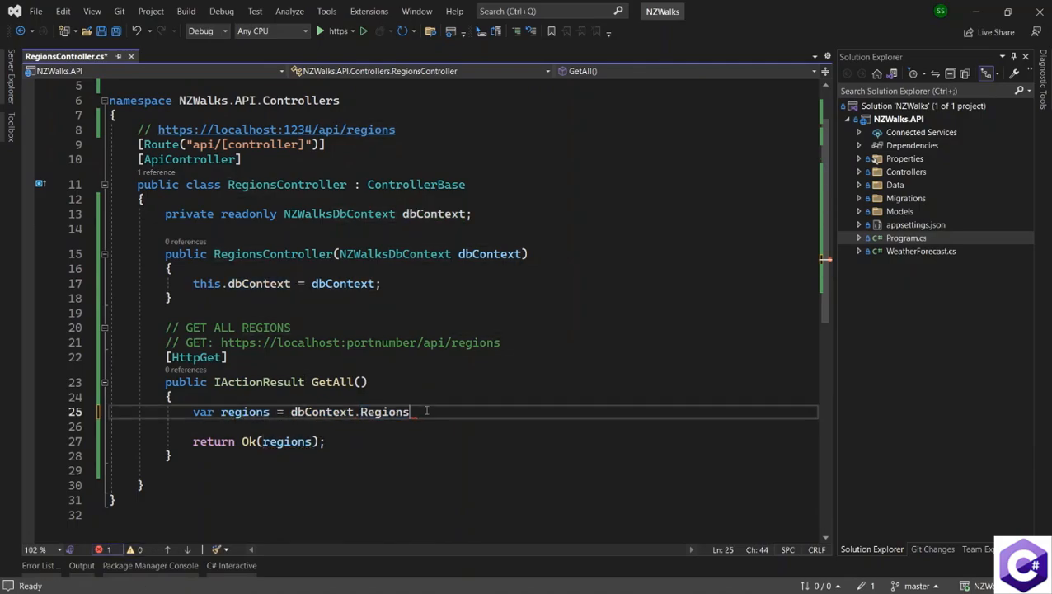
type(".")
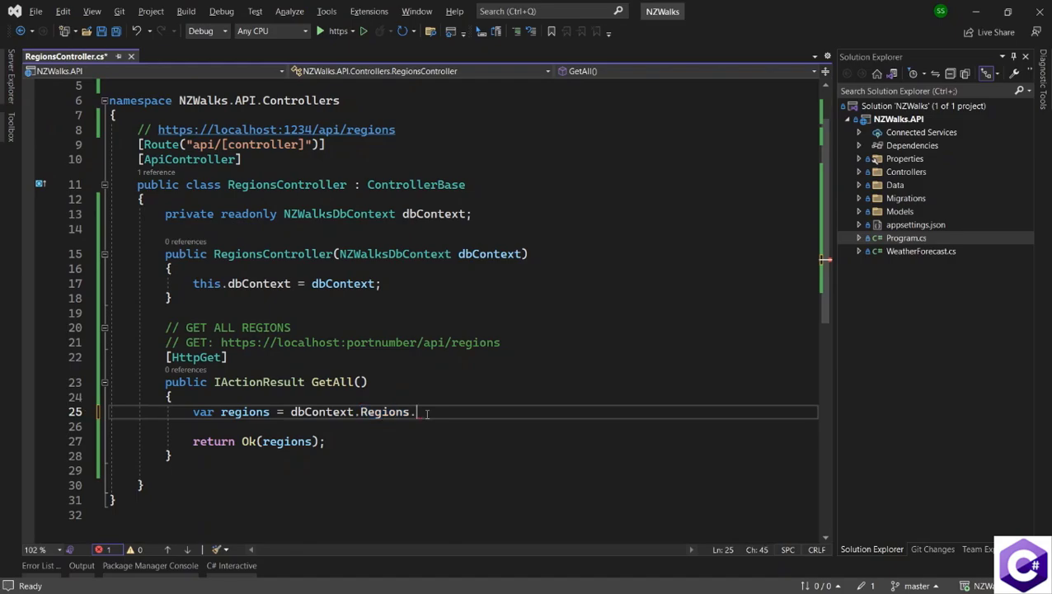
type("ToList();")
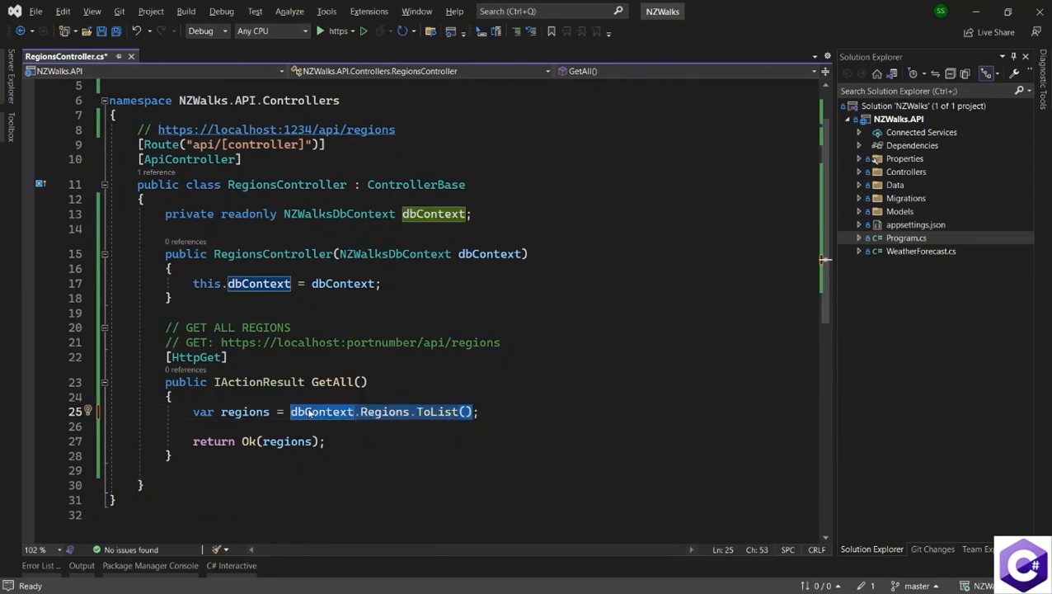
mouse_move(383, 412)
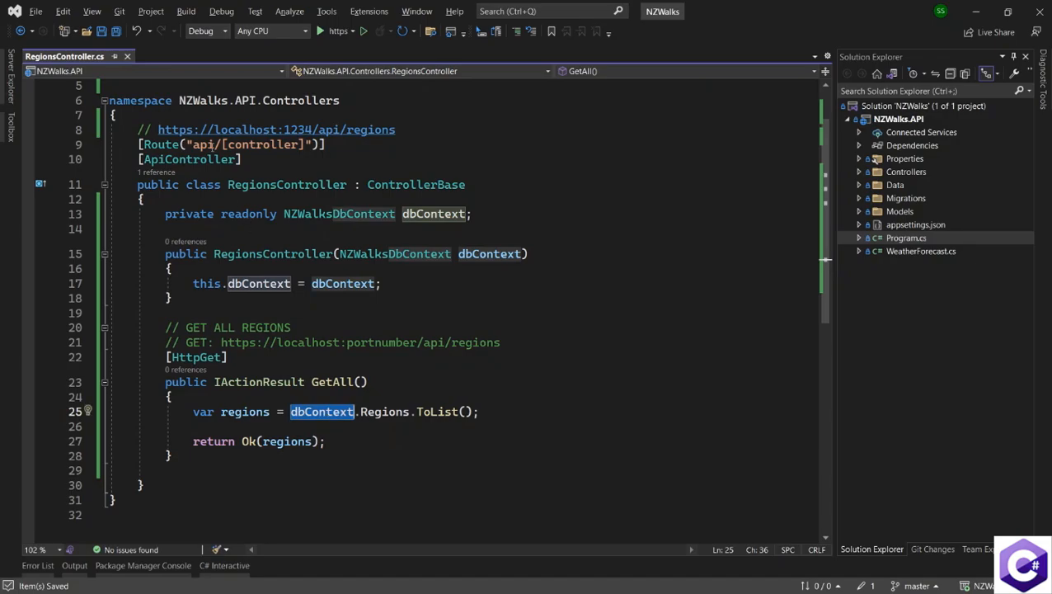
mouse_move(320, 31)
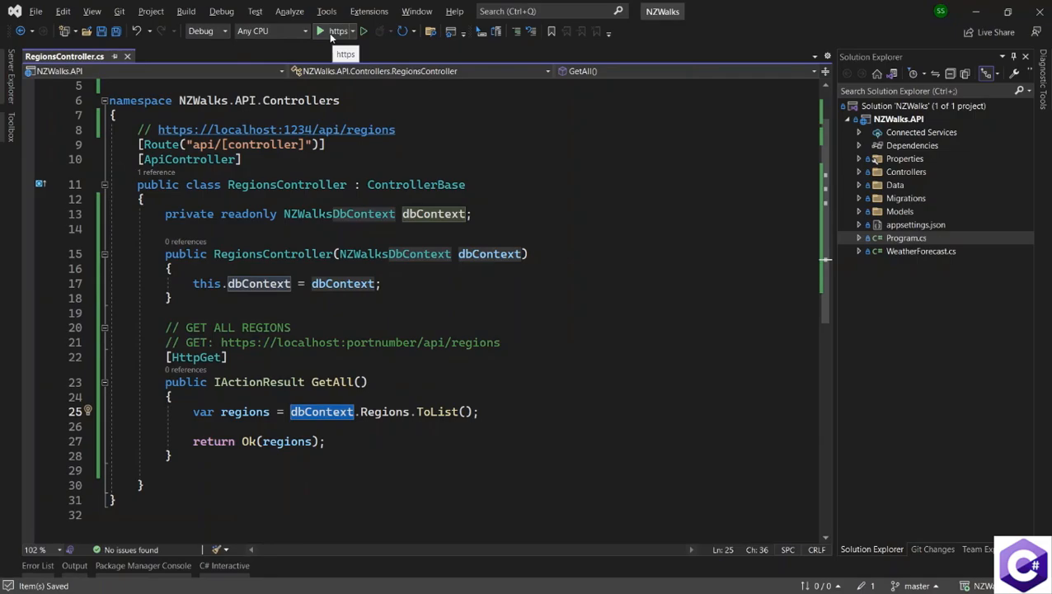
Step: Run NZWalks.API and execute GET /api/Regions in Swagger, getting 200 with an empty array
left_click(320, 30)
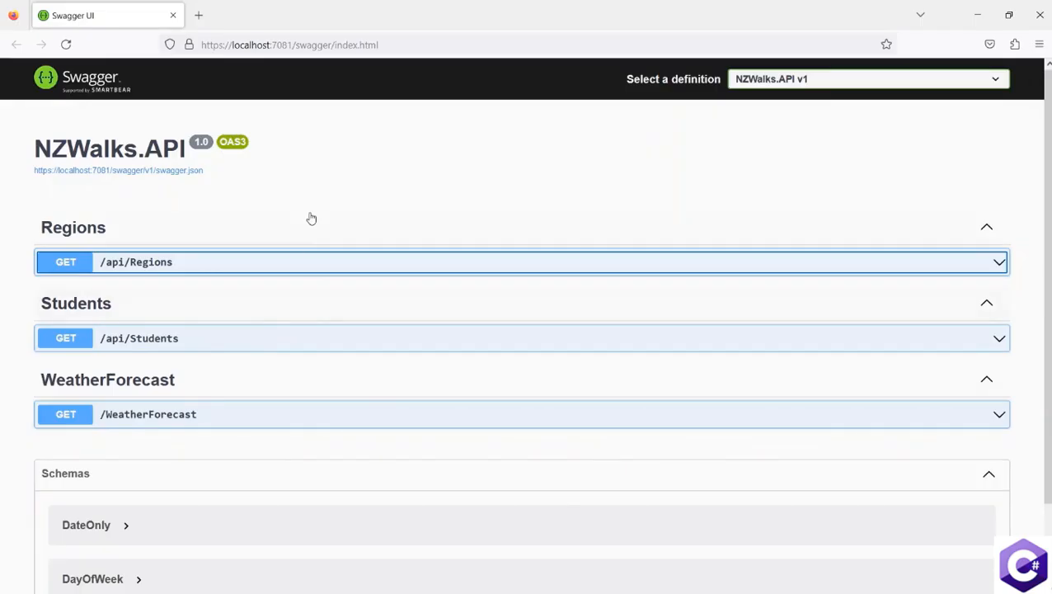
mouse_move(131, 231)
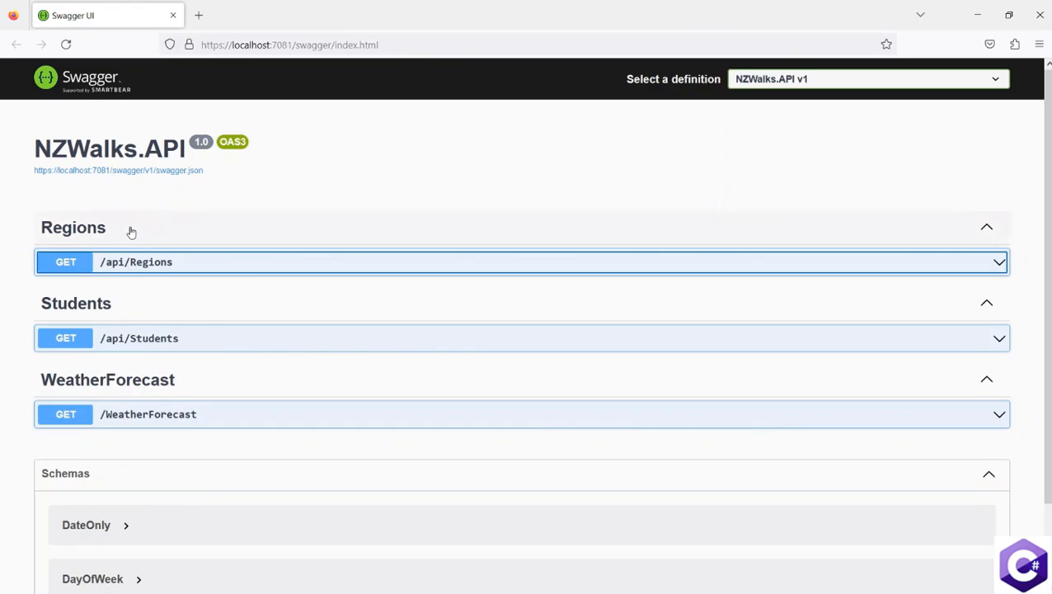
mouse_move(102, 259)
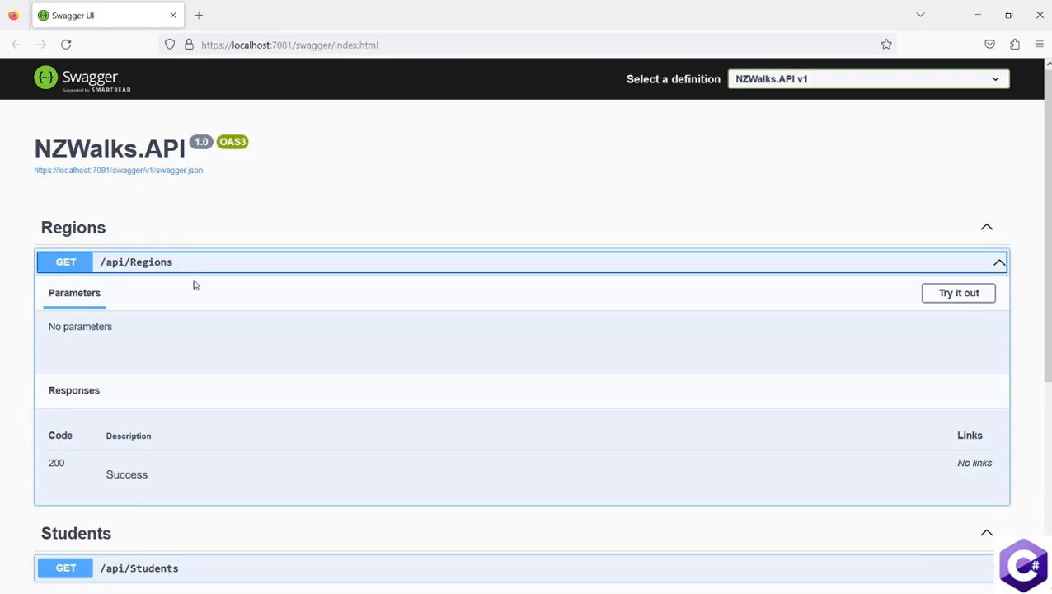
mouse_move(256, 340)
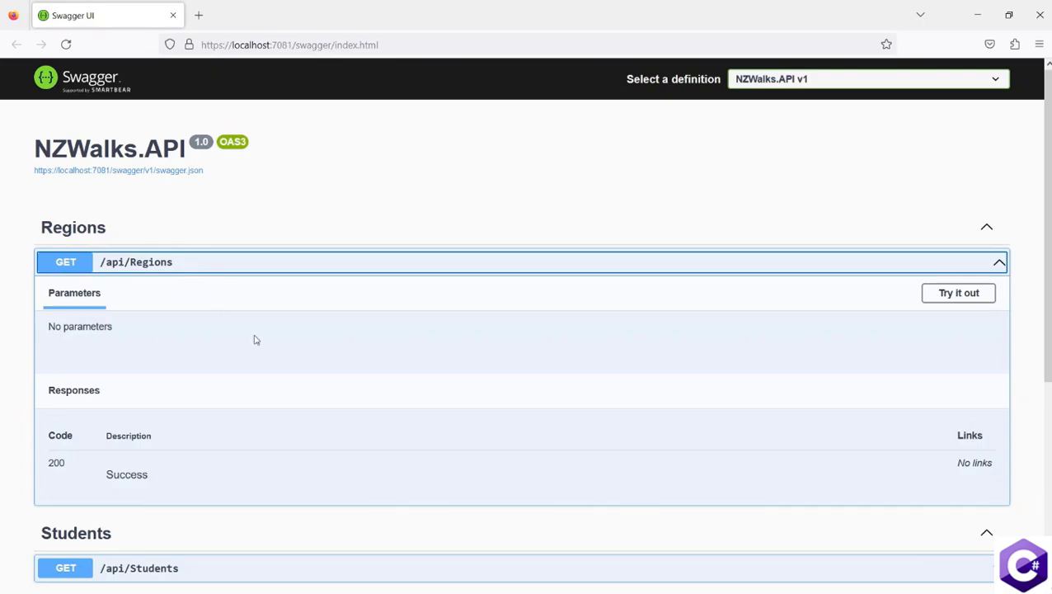
left_click(958, 293)
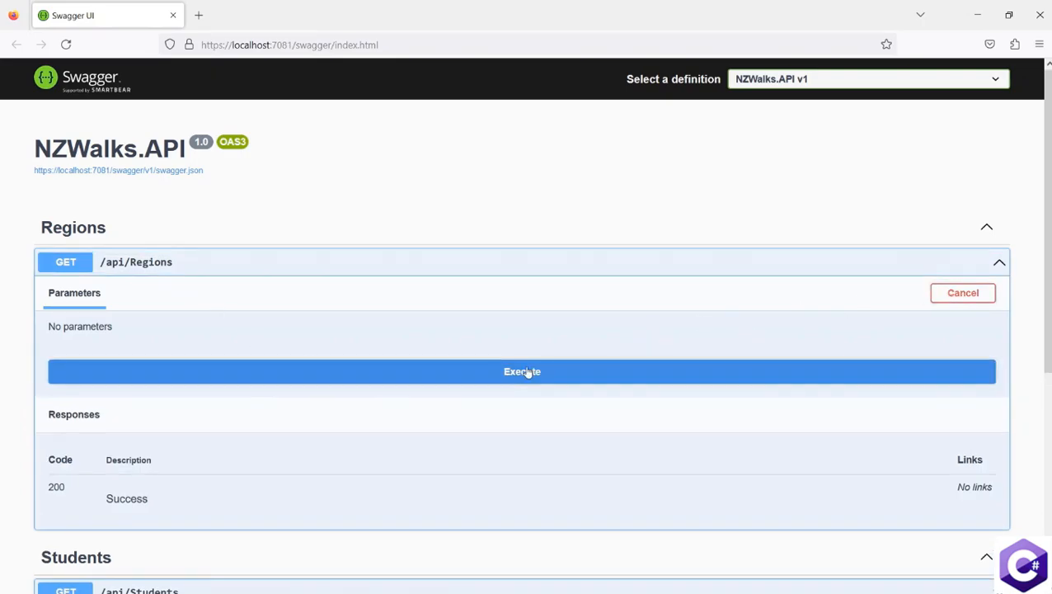
left_click(522, 372)
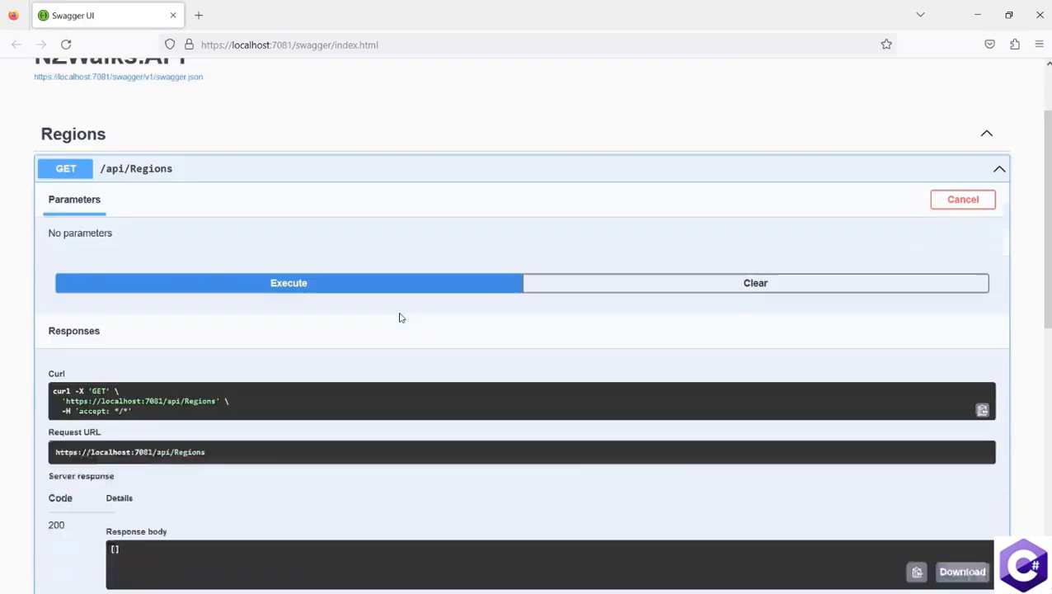
scroll("down", 3)
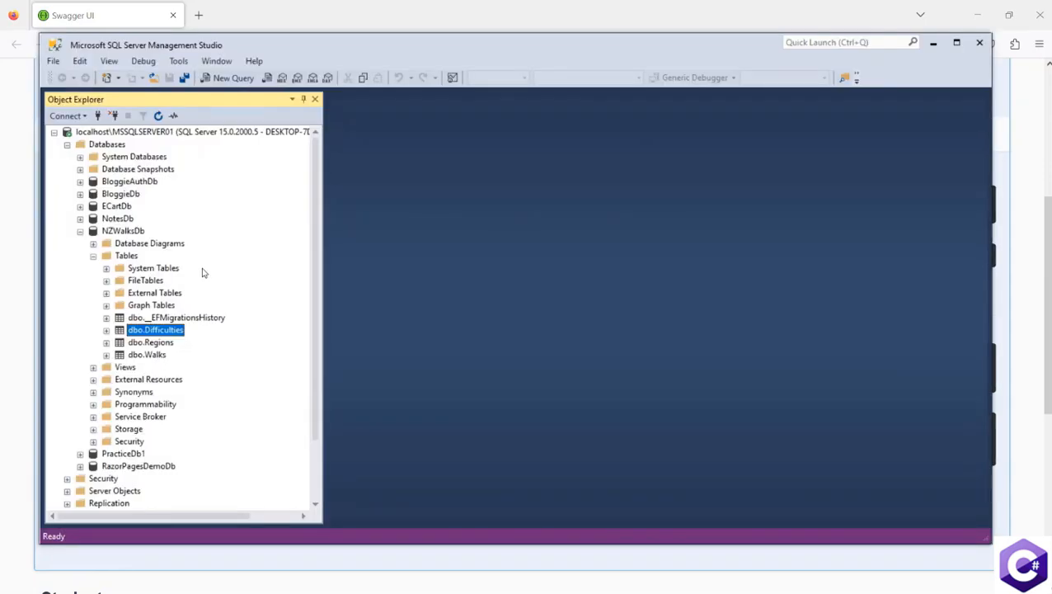
Step: Insert an Auckland row with code AKL into dbo.Regions of NZWalksDb and execute it
right_click(156, 329)
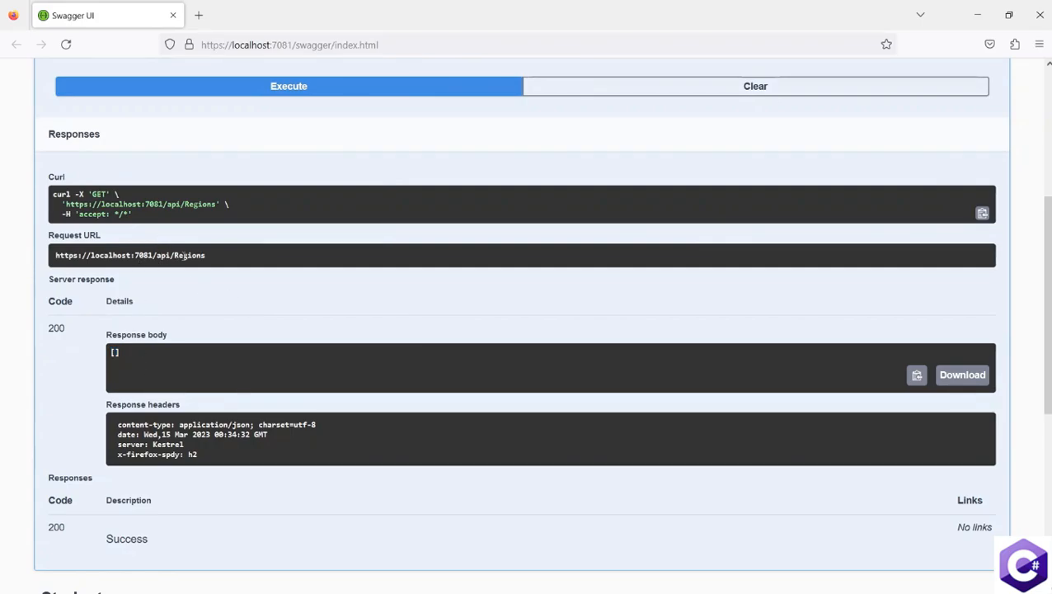
double_click(189, 255)
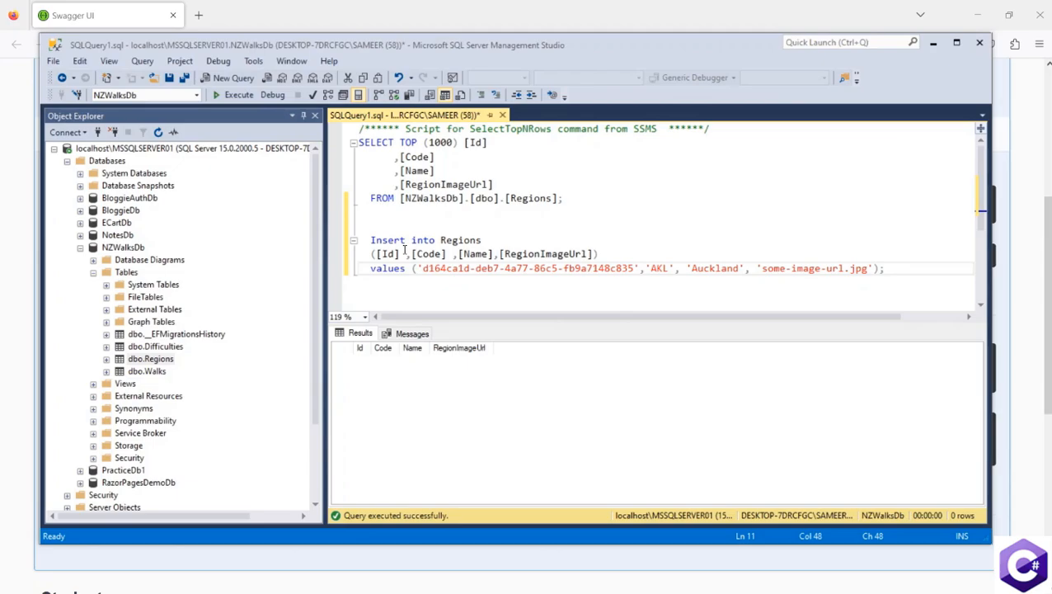
mouse_move(462, 240)
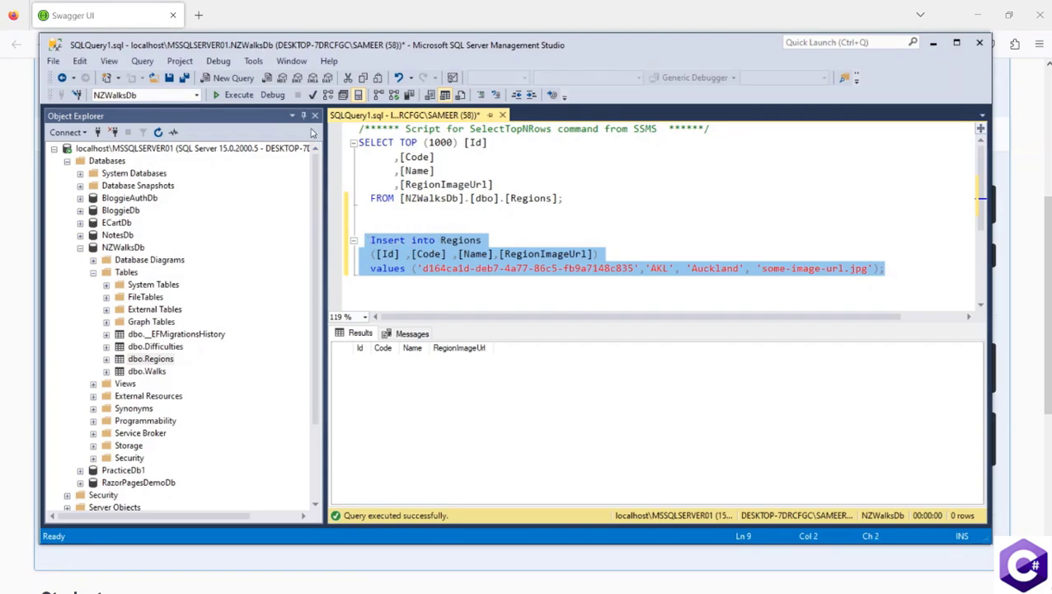
left_click(239, 94)
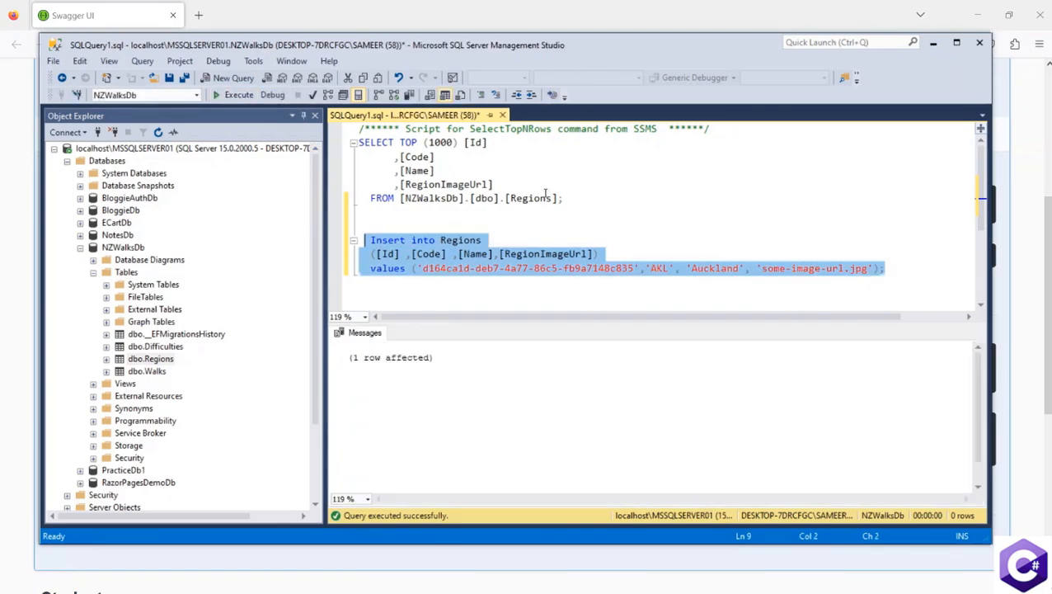
left_click(233, 94)
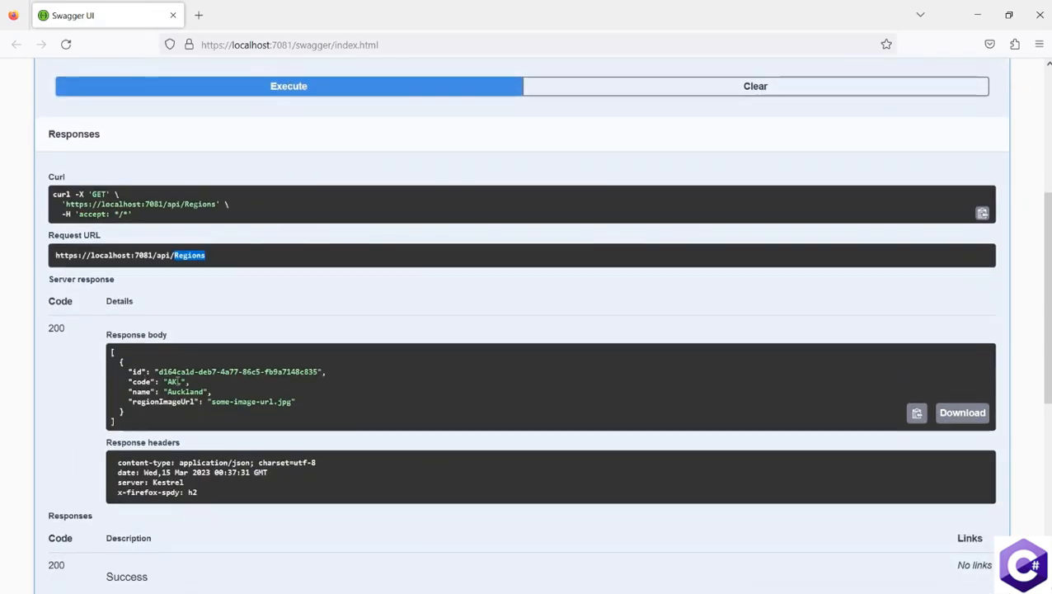
Step: Highlight the Auckland name and some-image-url.jpg in the GET /api/Regions response body
double_click(184, 391)
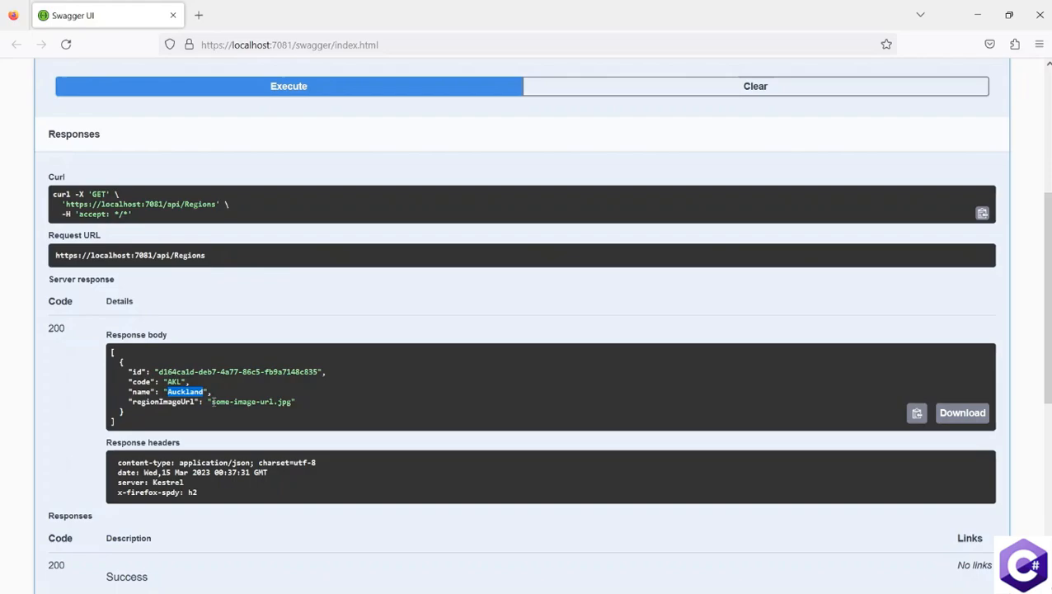
double_click(252, 401)
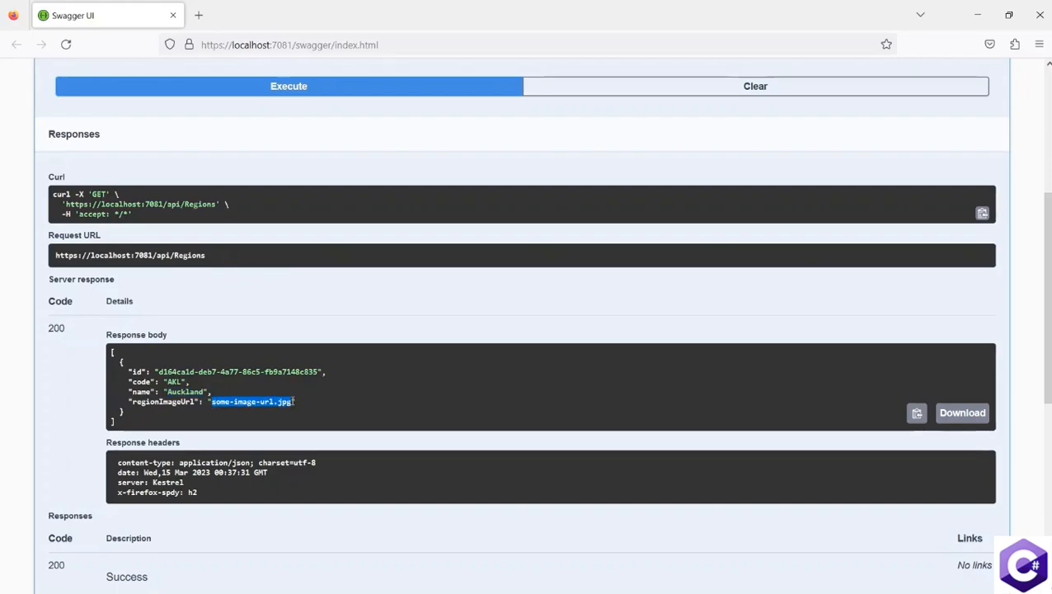
mouse_move(223, 372)
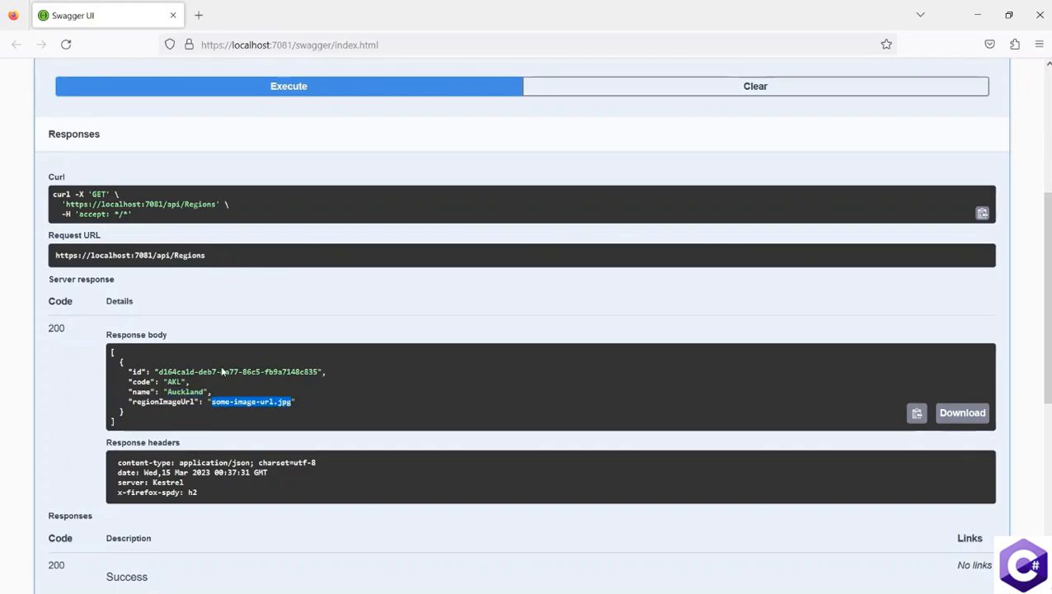